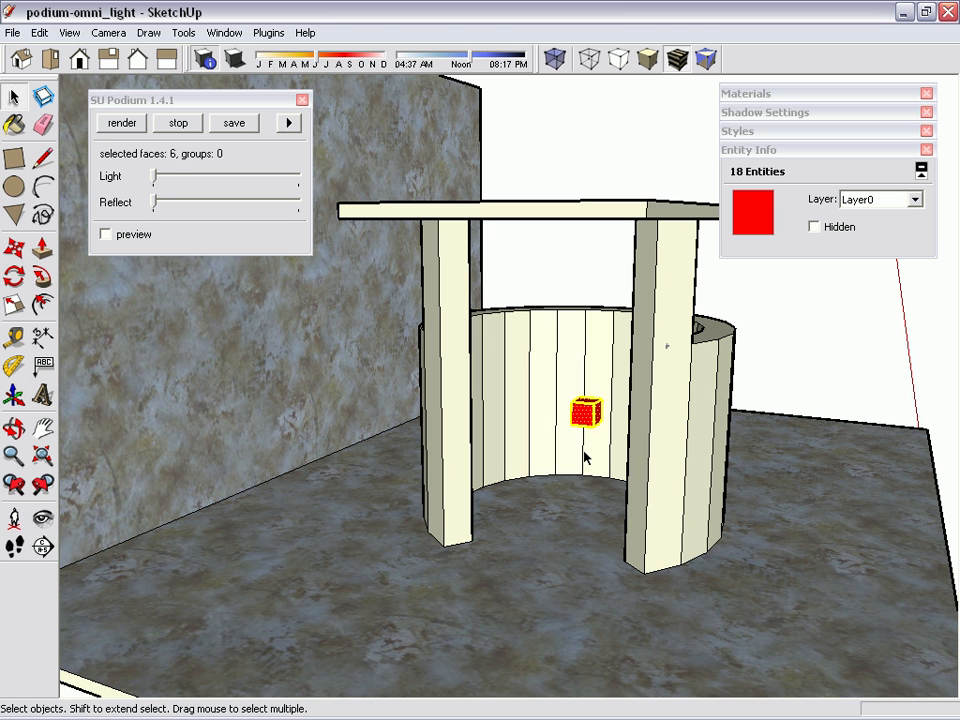
mouse_move(588, 452)
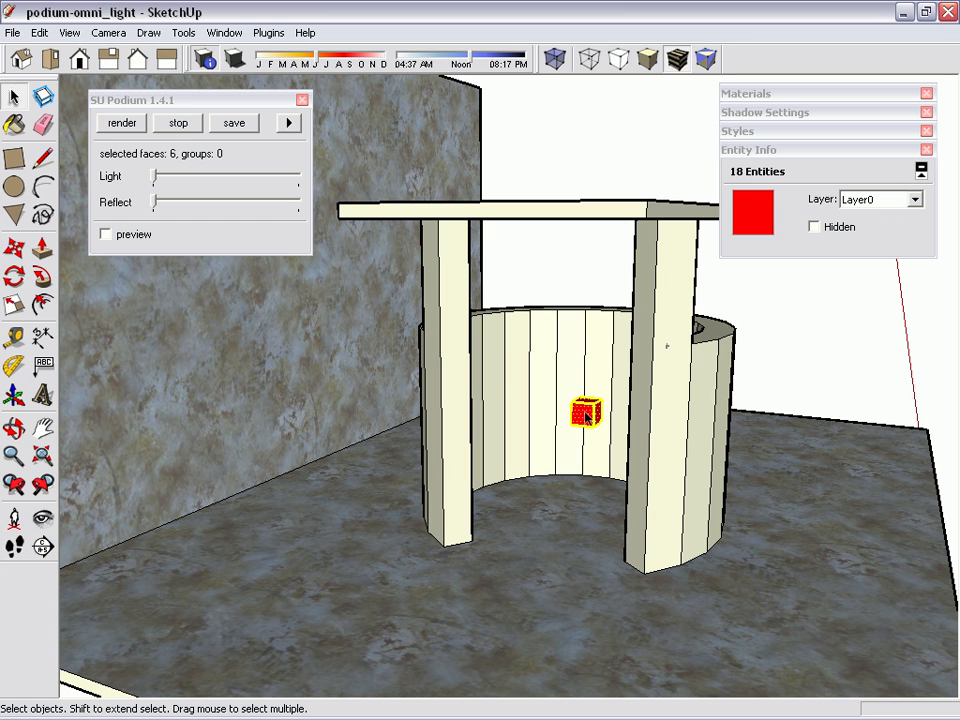
- Make the selected red cube into a single group via the context menu
right_click(584, 412)
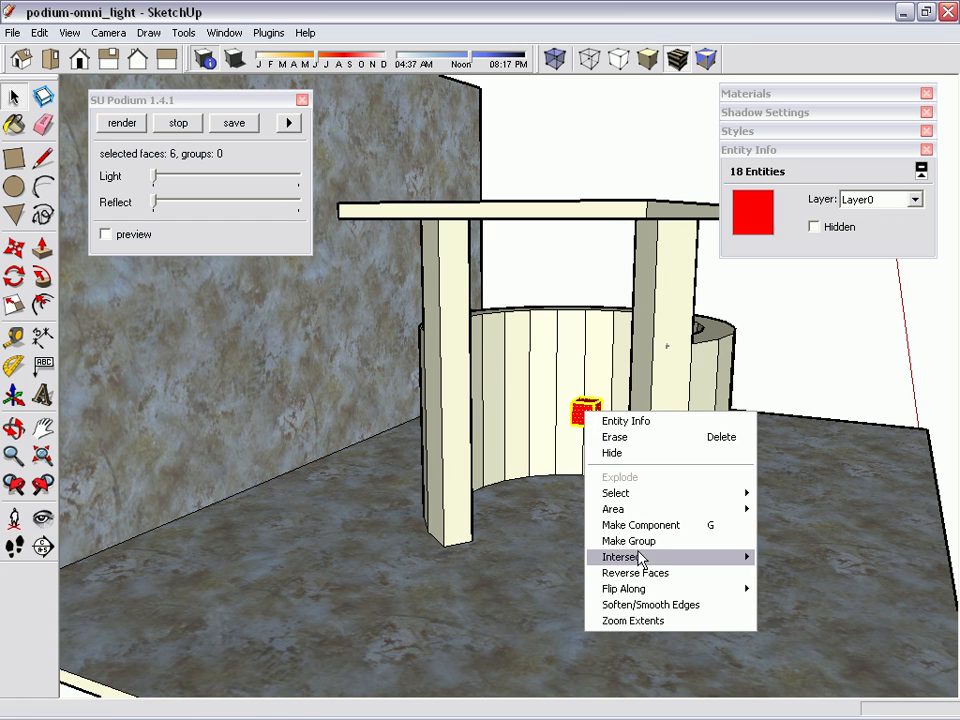
left_click(628, 540)
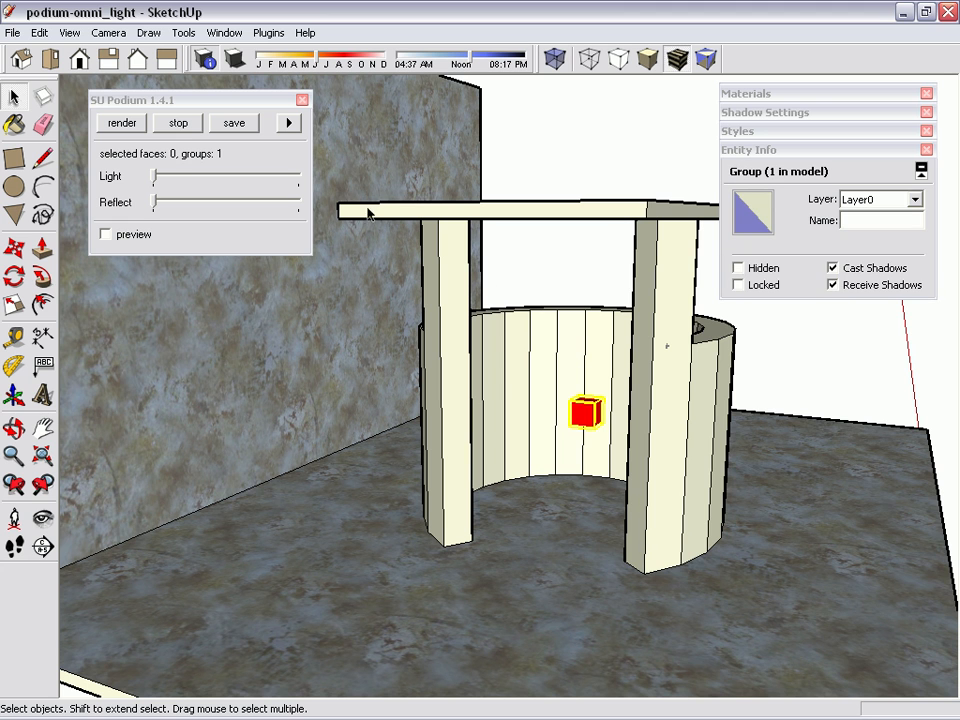
- Apply a red colour from the Colors materials to the cube group and set its SU Podium light strength
left_click(746, 94)
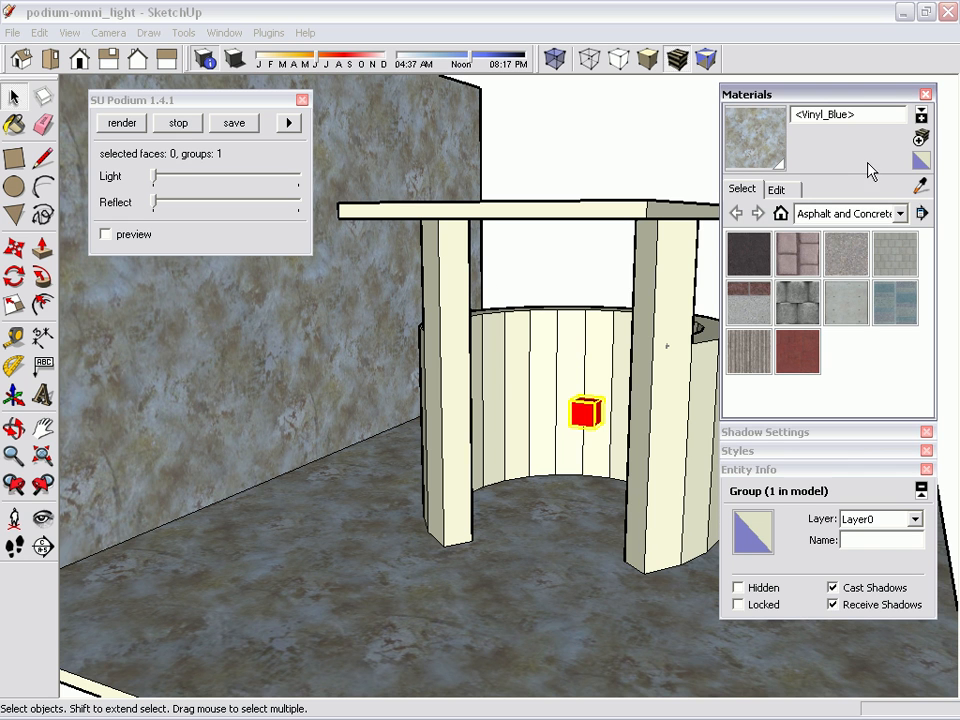
left_click(900, 212)
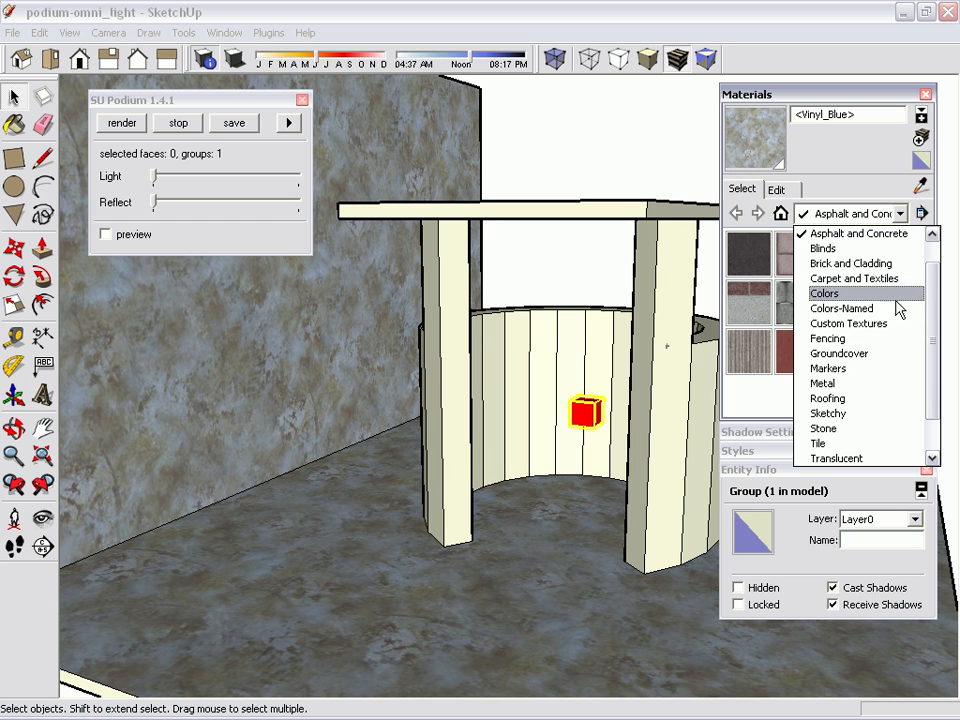
left_click(824, 292)
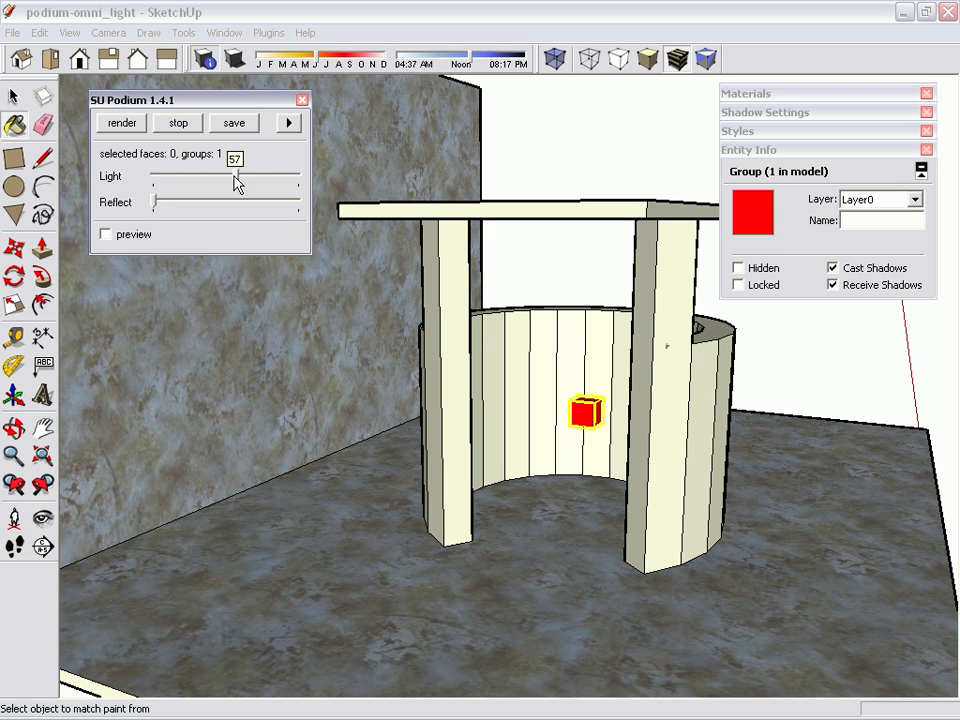
left_click_drag(236, 184, 176, 184)
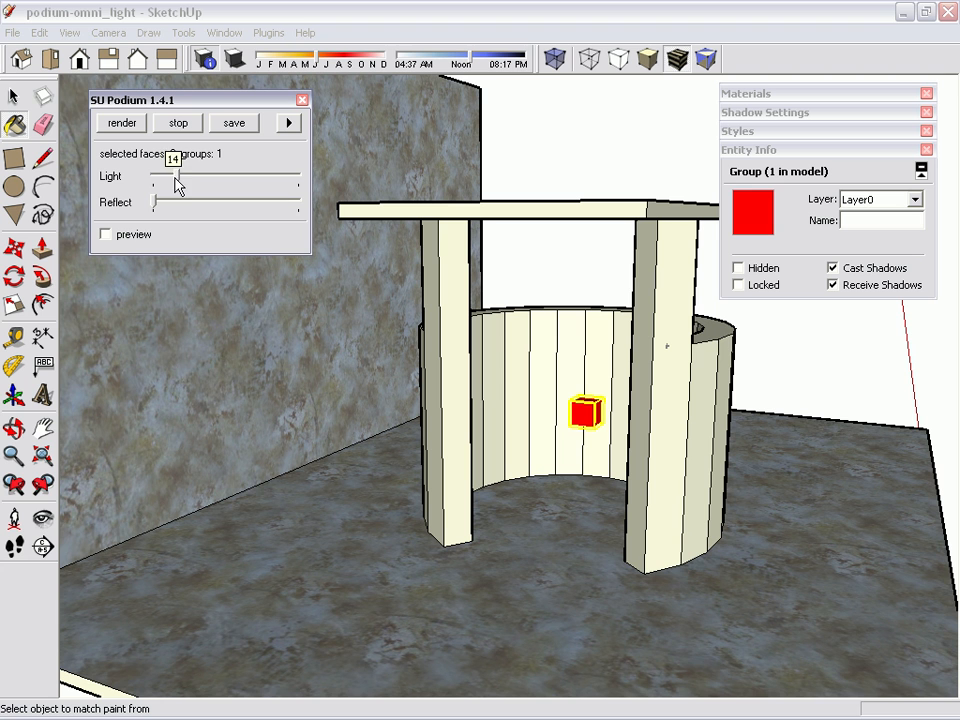